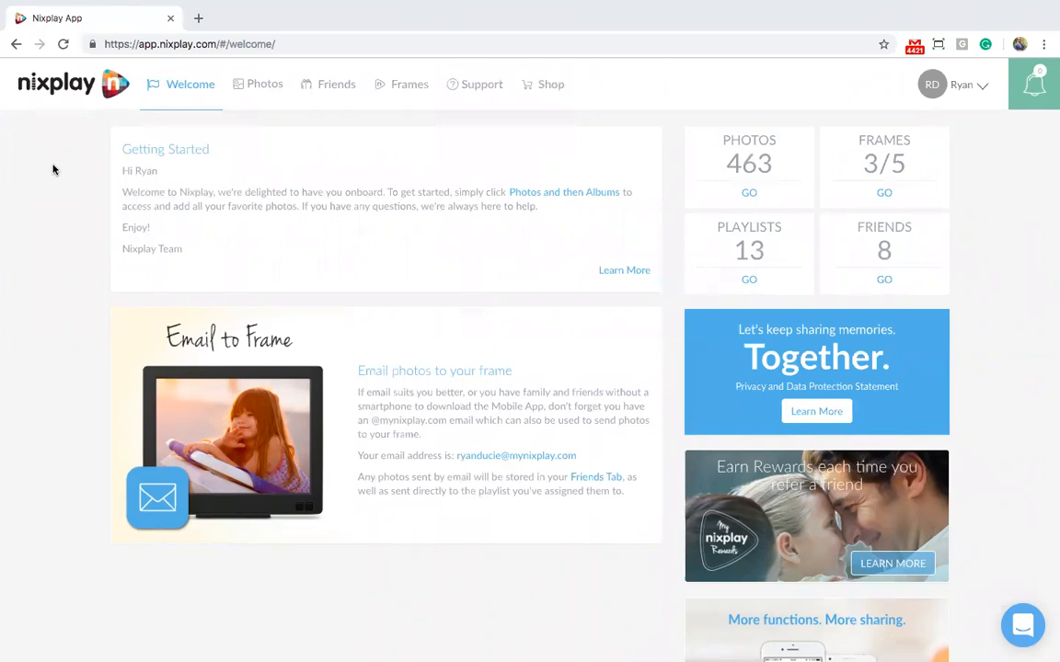
pyautogui.moveTo(179, 130)
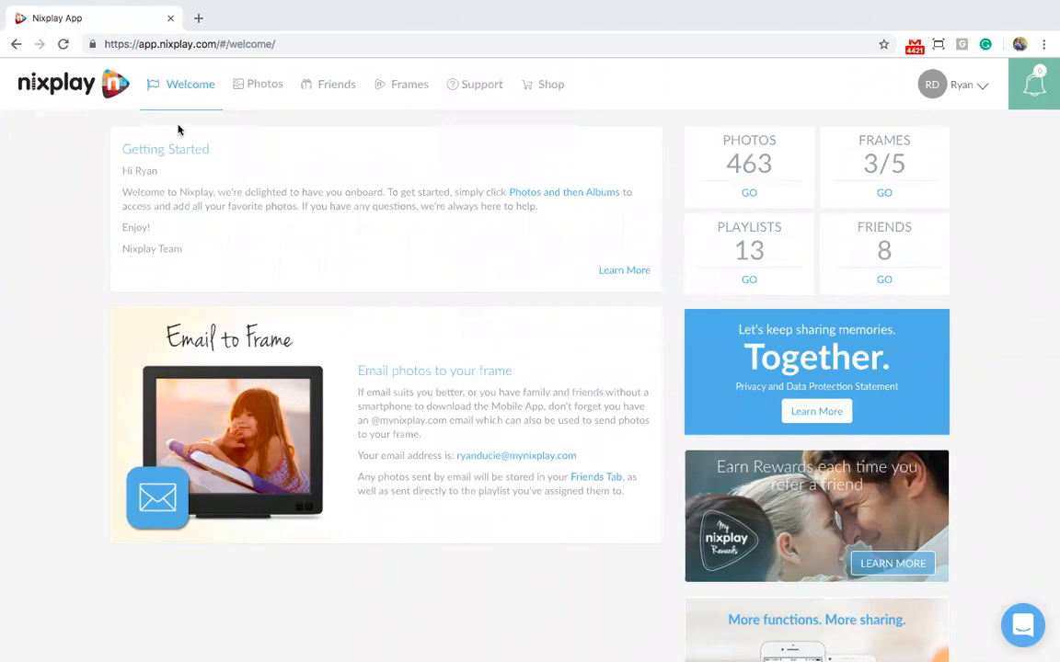
# Show the Photos Social Media sources and start connecting the Facebook account
pyautogui.click(265, 84)
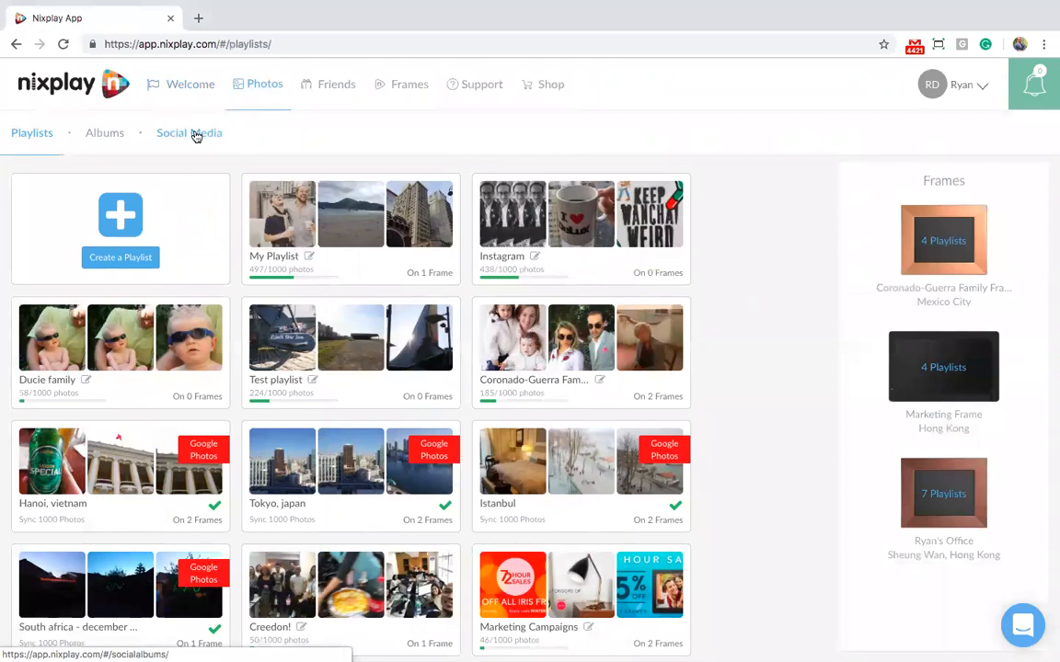
pyautogui.click(188, 133)
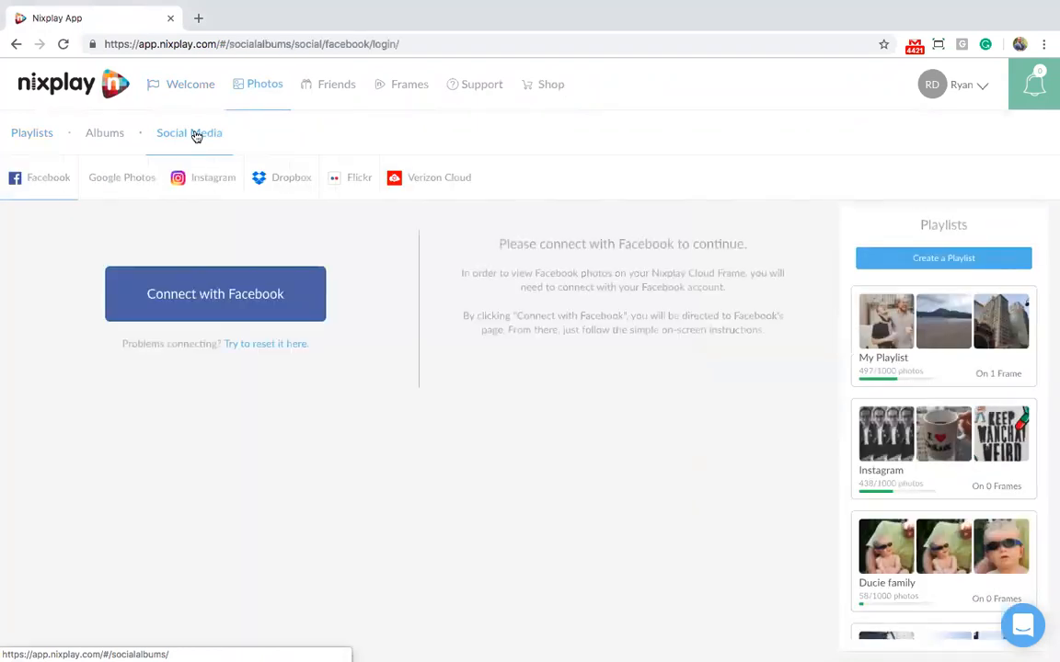
pyautogui.moveTo(465, 184)
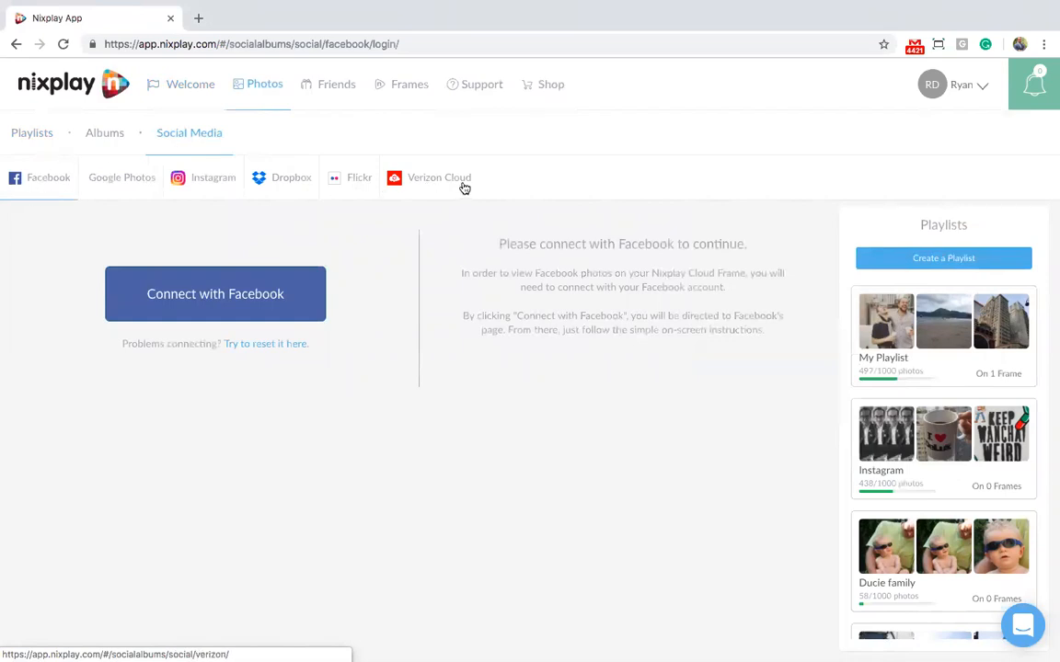
pyautogui.moveTo(271, 197)
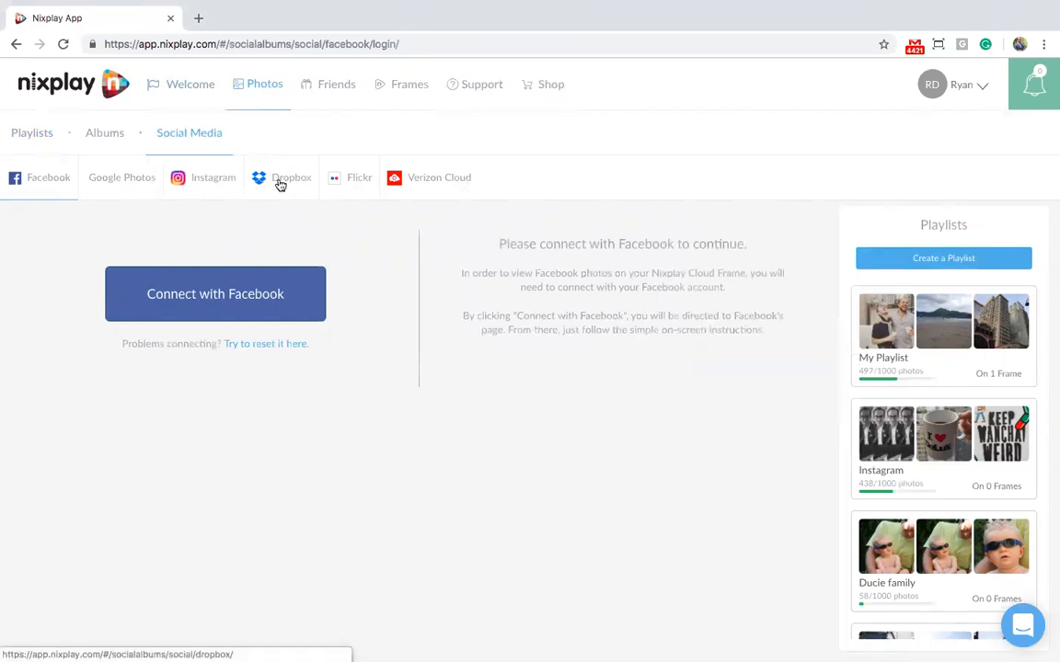
pyautogui.moveTo(123, 191)
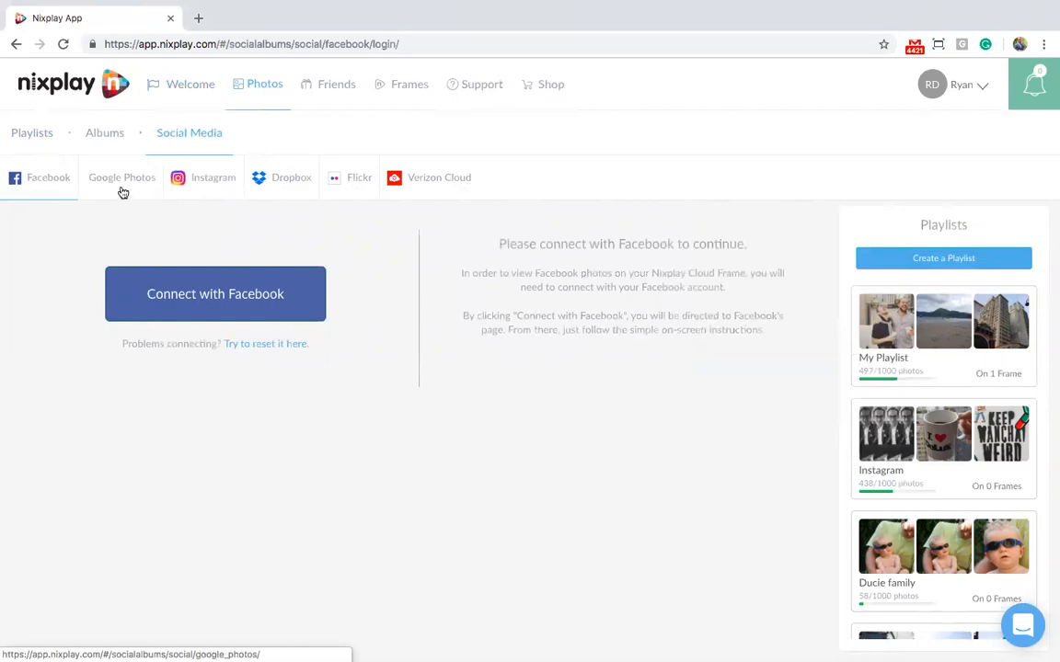
pyautogui.moveTo(168, 226)
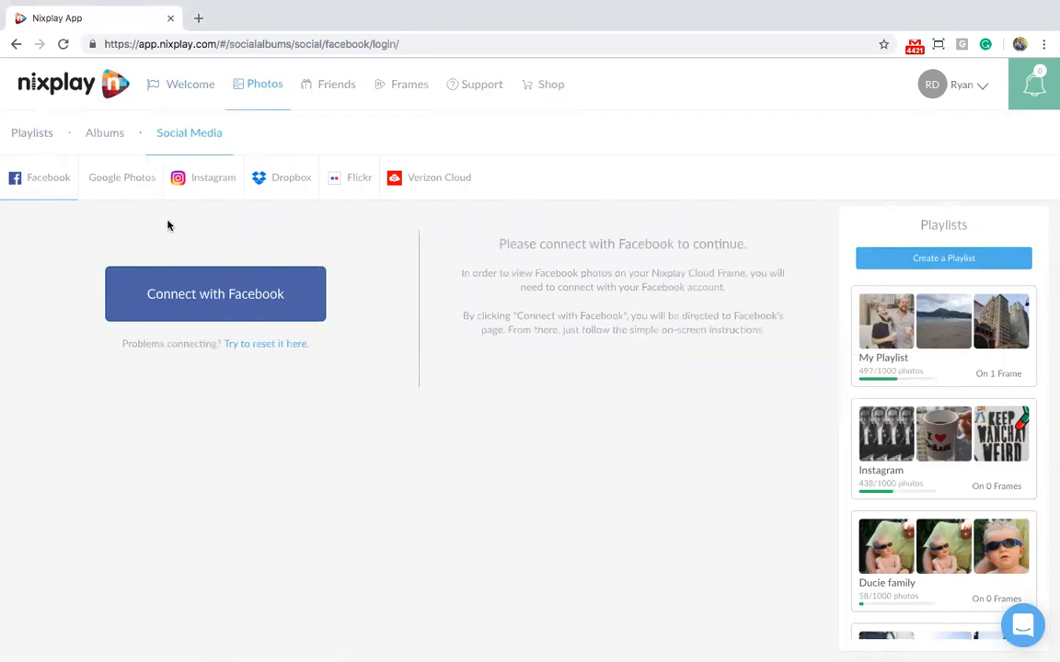
pyautogui.moveTo(212, 177)
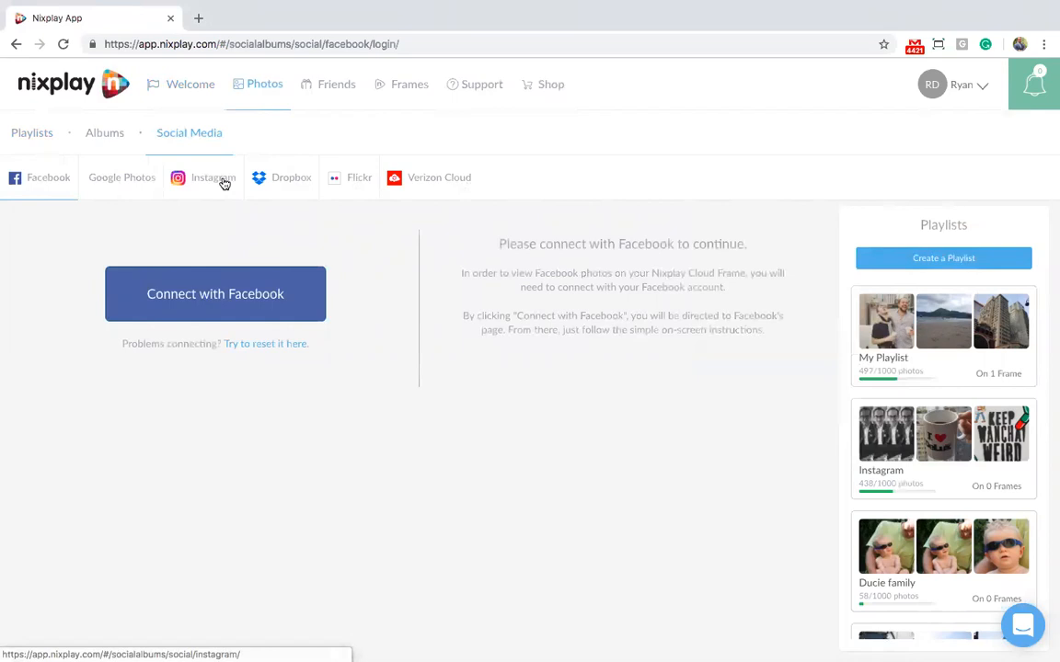
pyautogui.moveTo(229, 232)
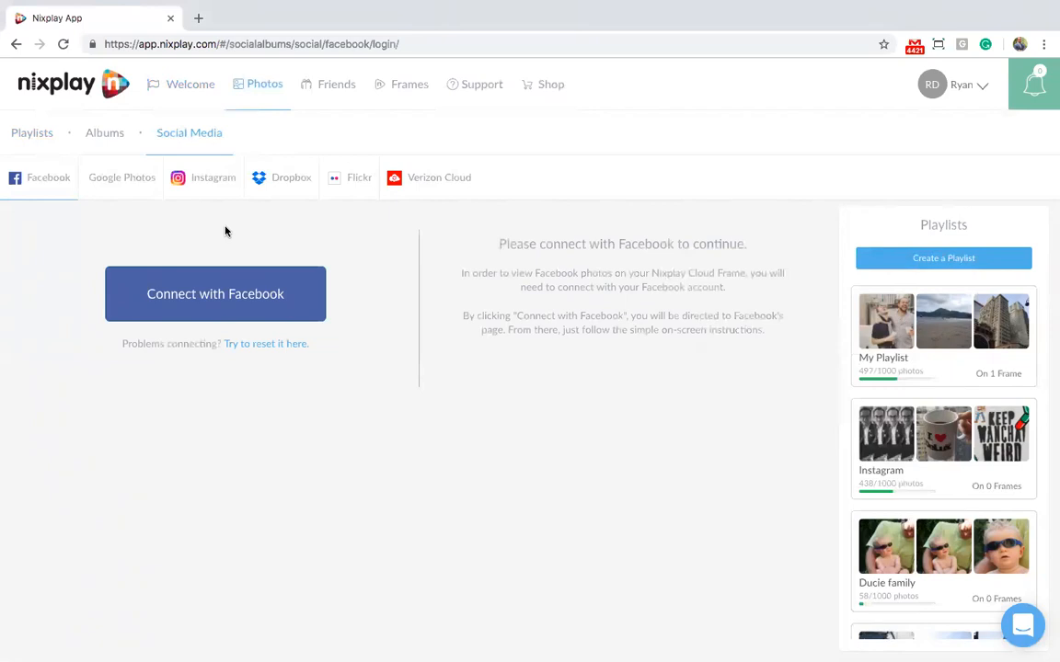
pyautogui.moveTo(53, 184)
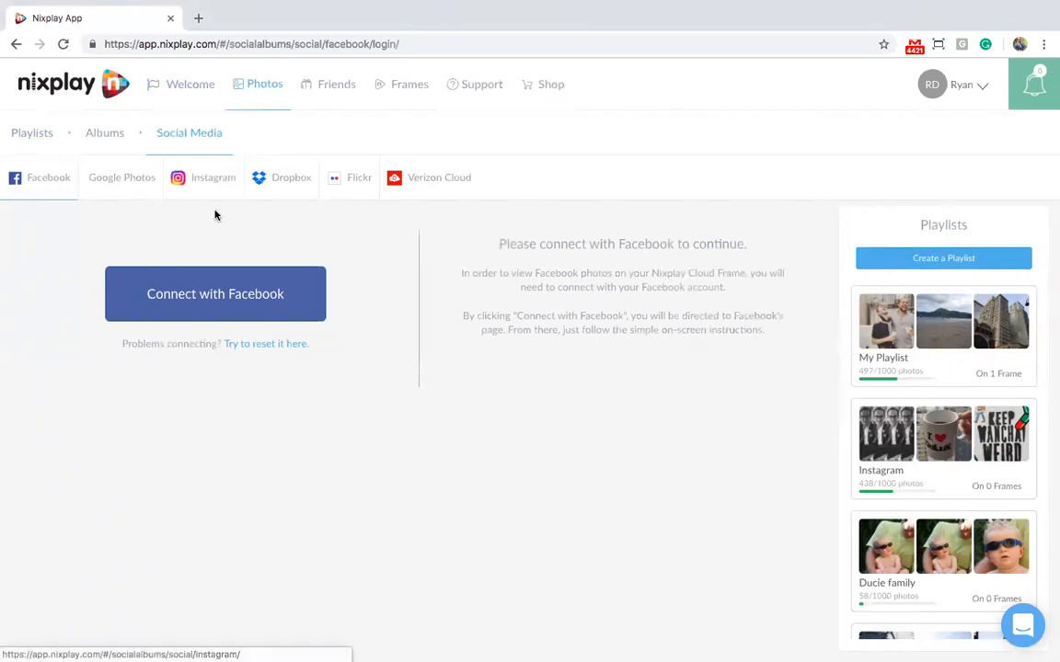
pyautogui.click(215, 293)
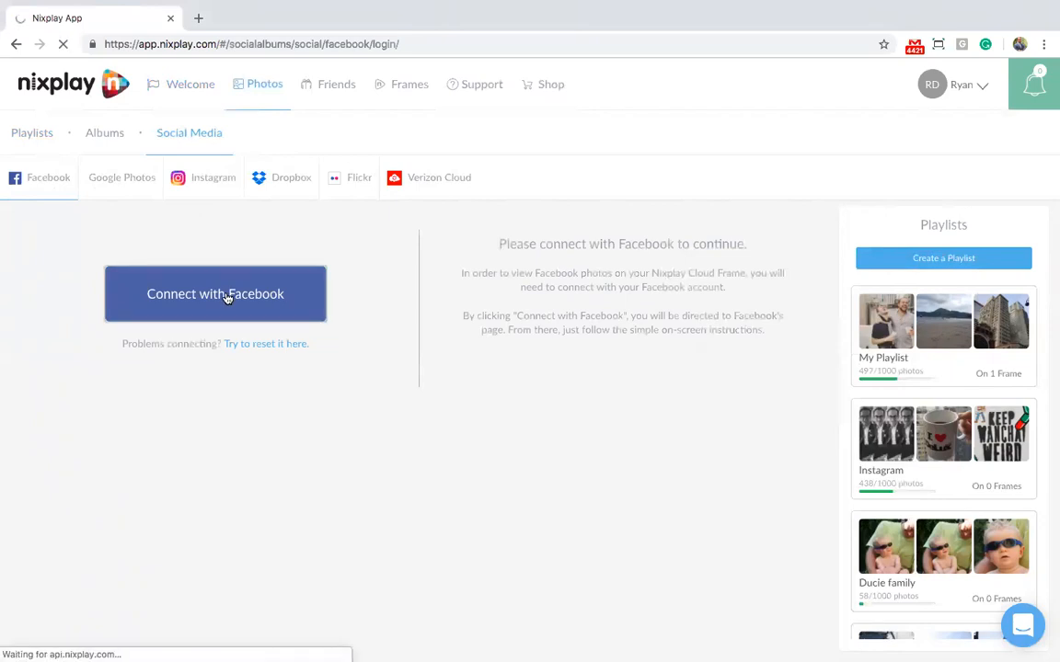
# Continue as the logged-in user to grant Nixplay profile and photo access
pyautogui.click(215, 293)
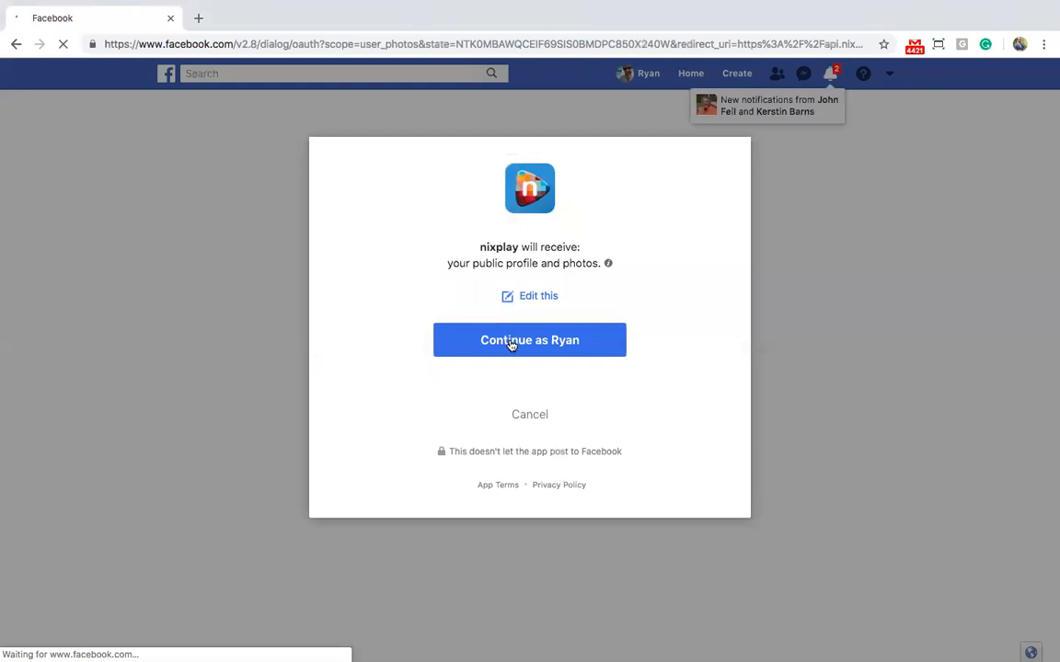
pyautogui.click(529, 340)
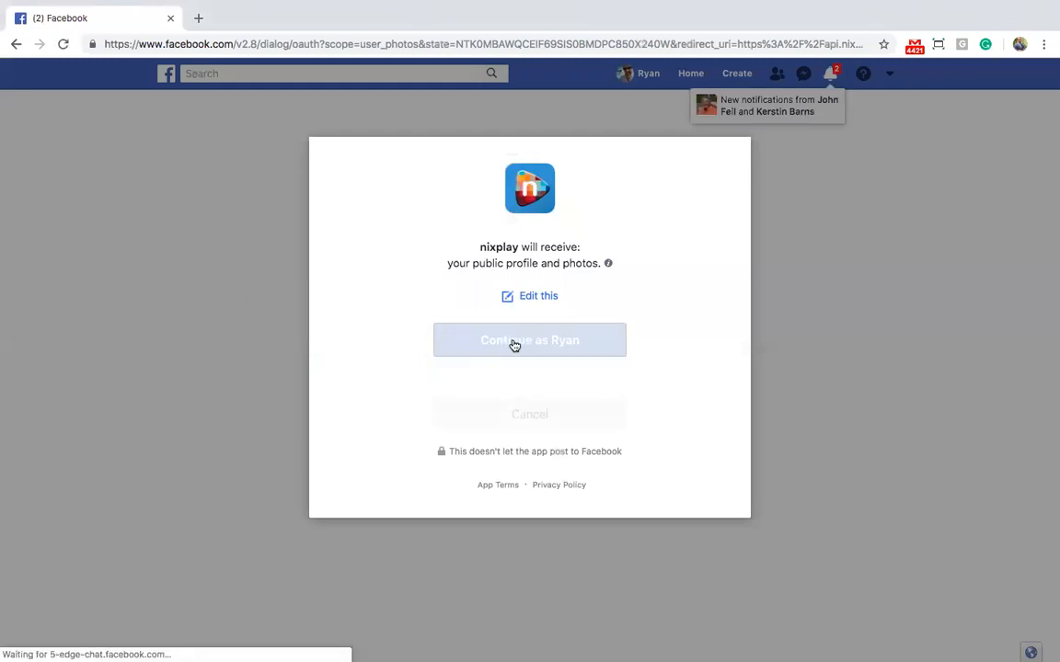
pyautogui.click(529, 340)
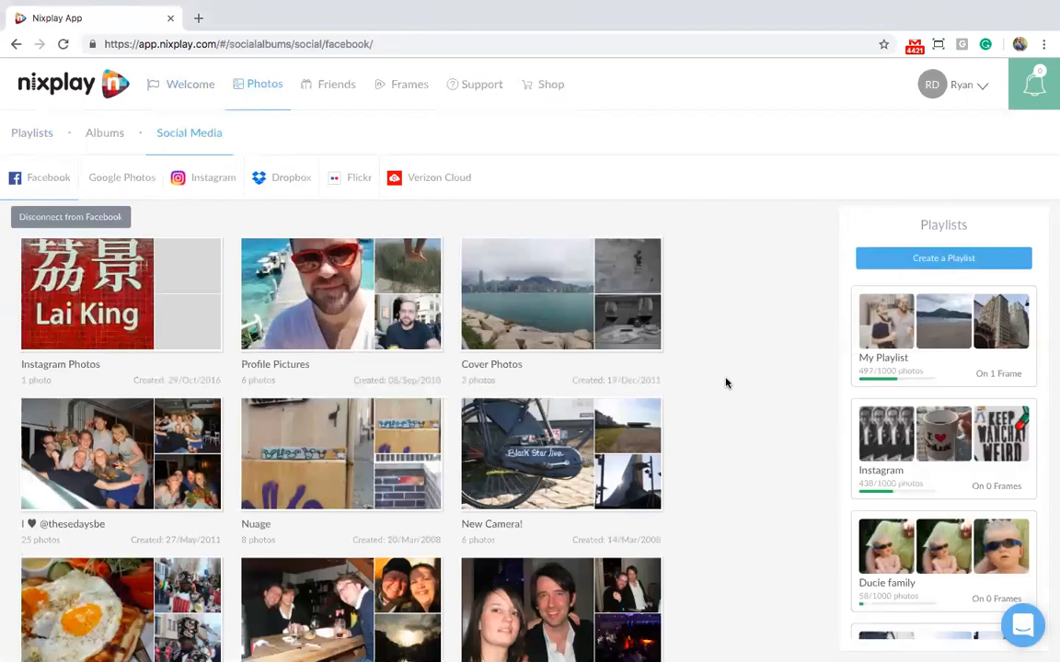
# Scroll down the Facebook album list to Tokyo and STRP Festival
pyautogui.scroll(-3)
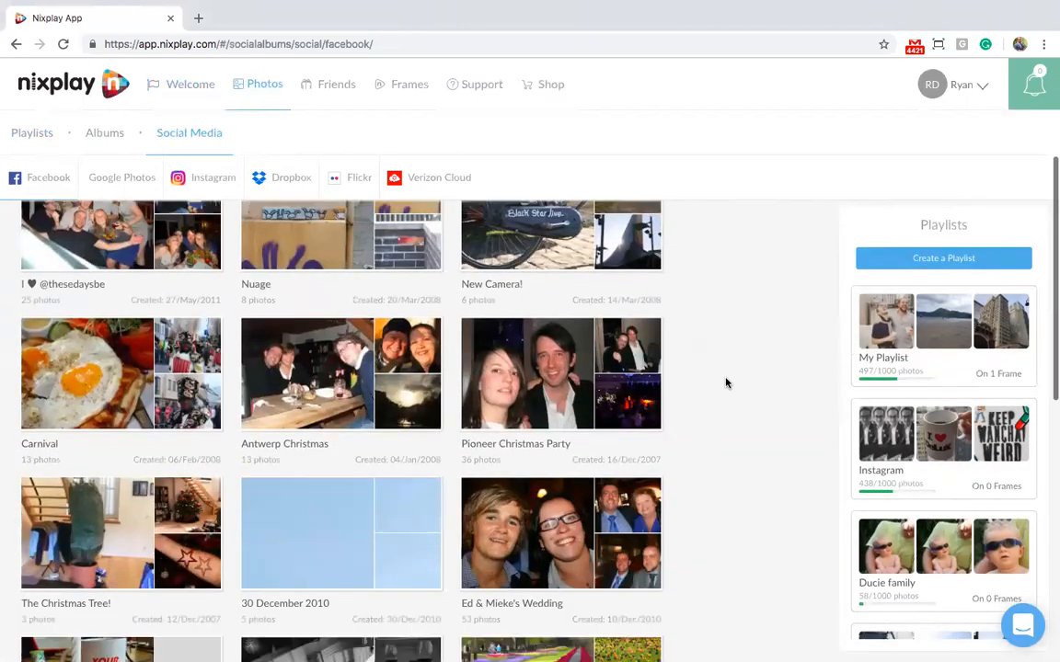
pyautogui.scroll(-3)
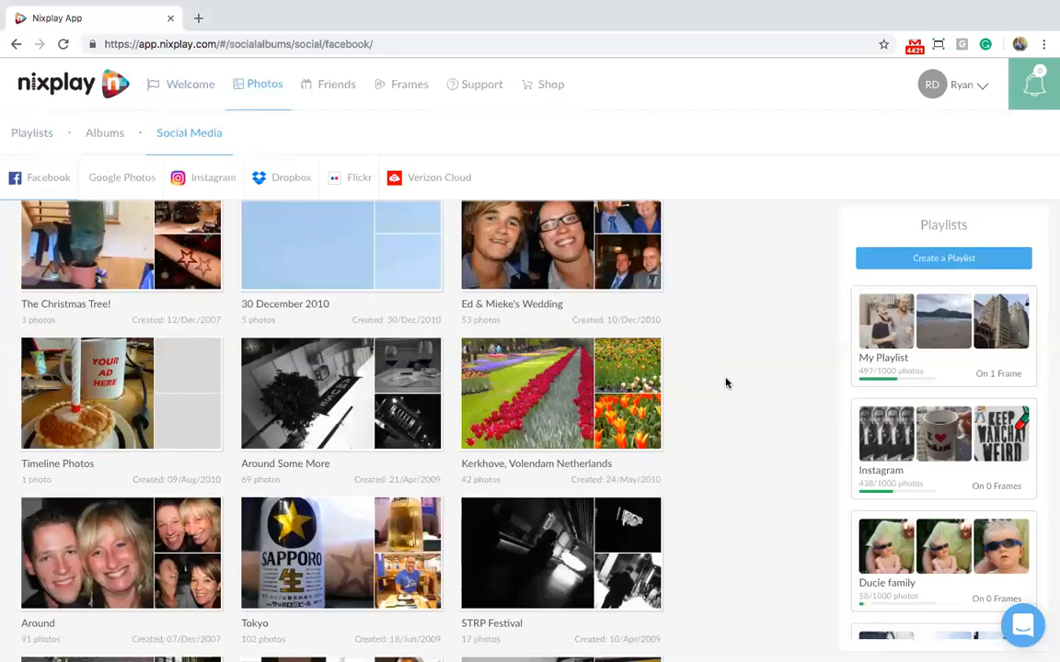
pyautogui.moveTo(118, 358)
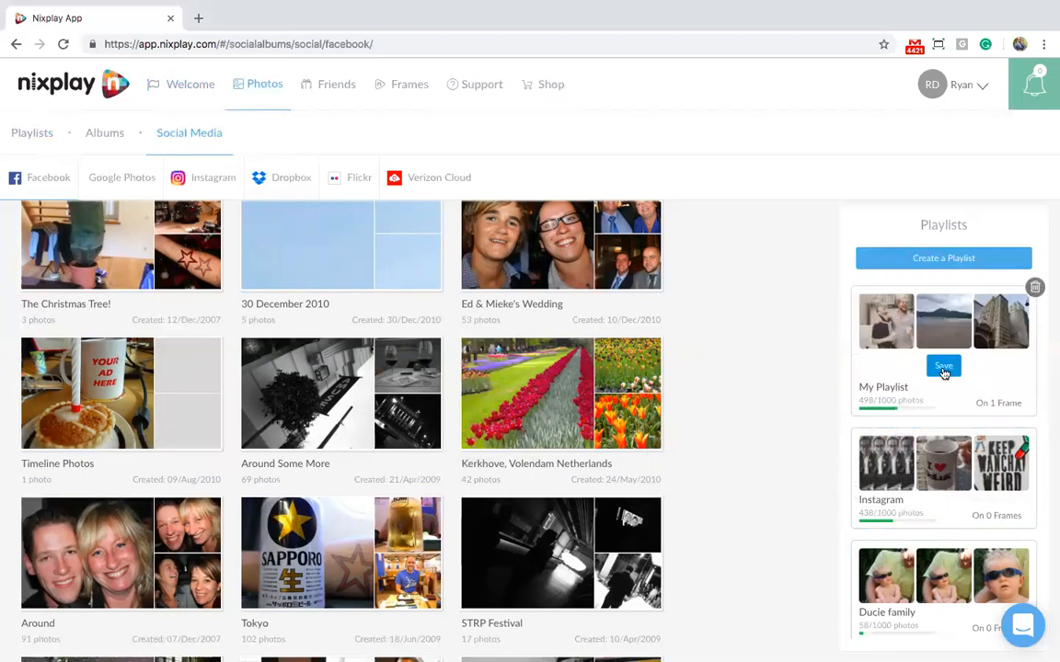
# Save My Playlist after adding the Facebook photo, reaching 498 photos
pyautogui.click(943, 366)
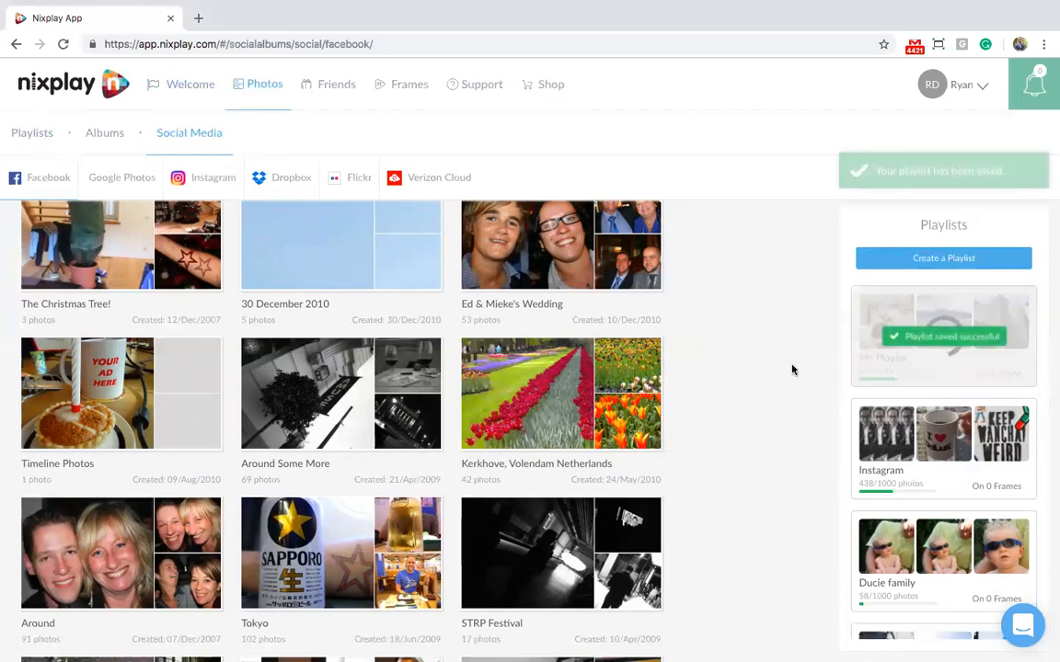